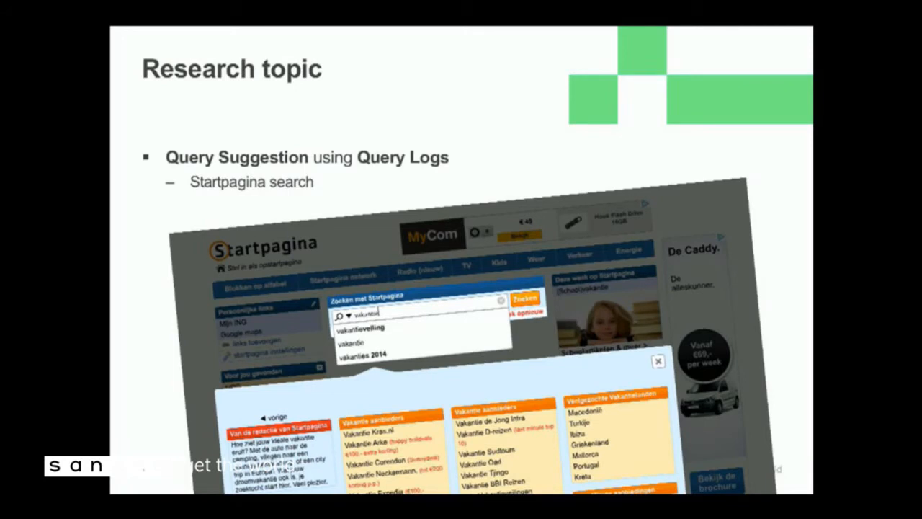
pyautogui.press('right')
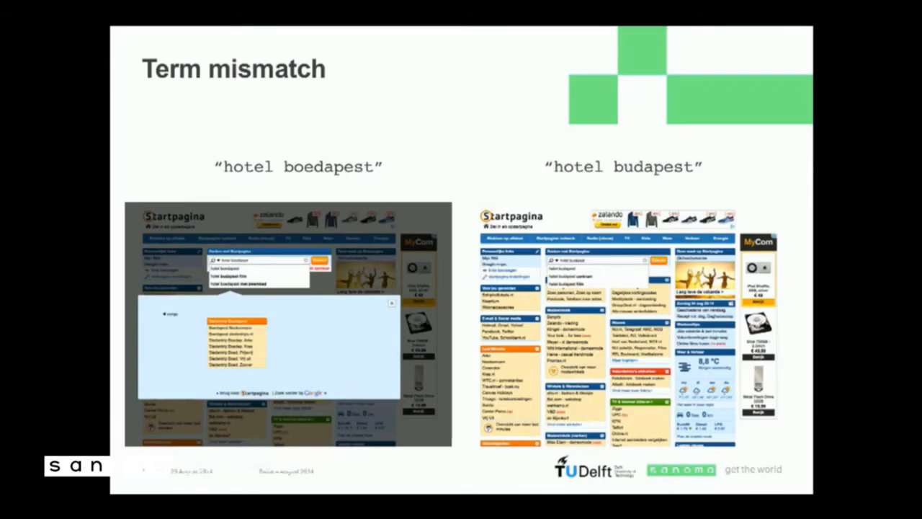